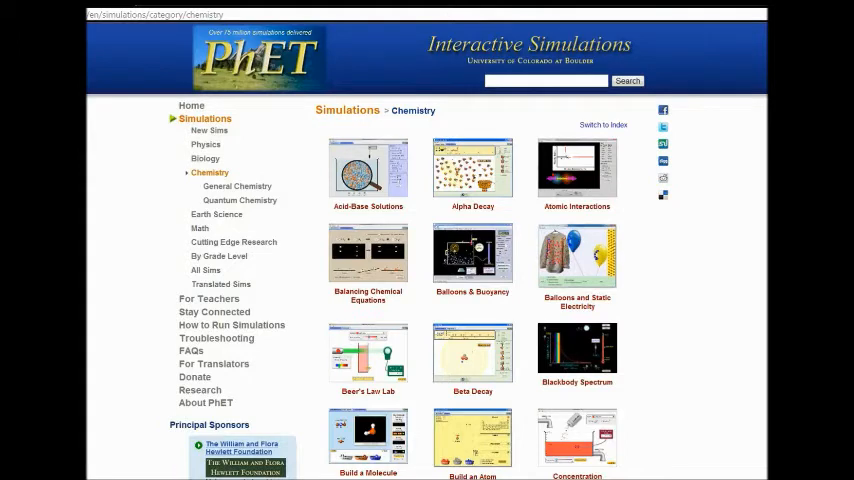
- Launch the Balancing Chemical Equations simulation from the Chemistry page via Run Now
left_click(368, 260)
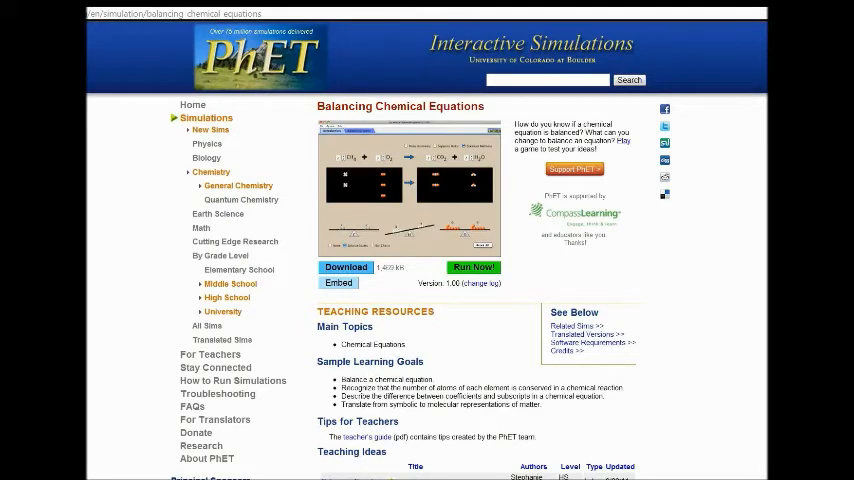
left_click(472, 268)
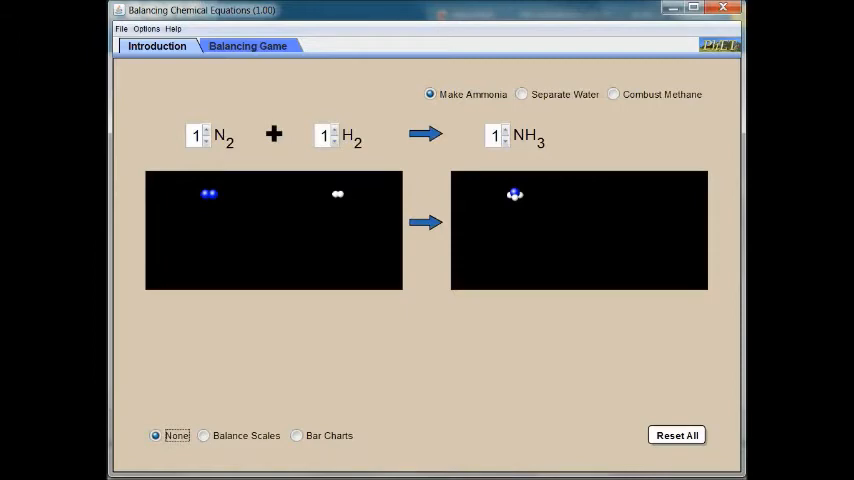
mouse_move(472, 108)
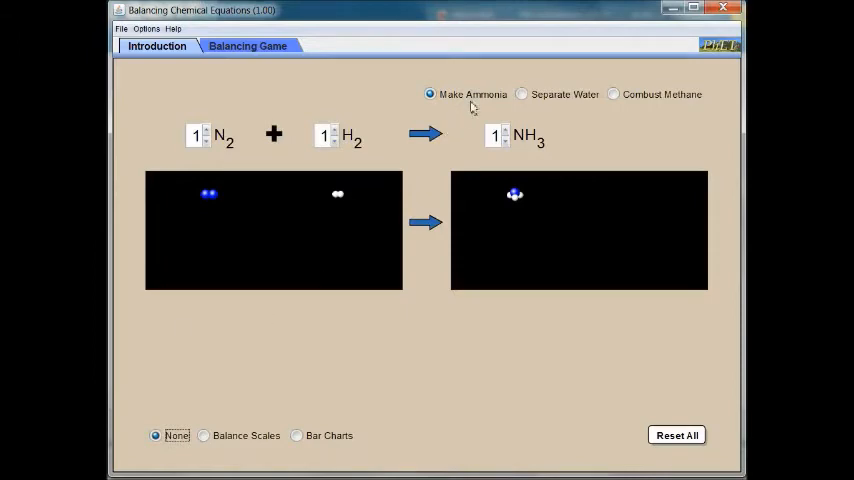
- Switch the introduction reaction to Separate Water, then to Combust Methane
left_click(520, 94)
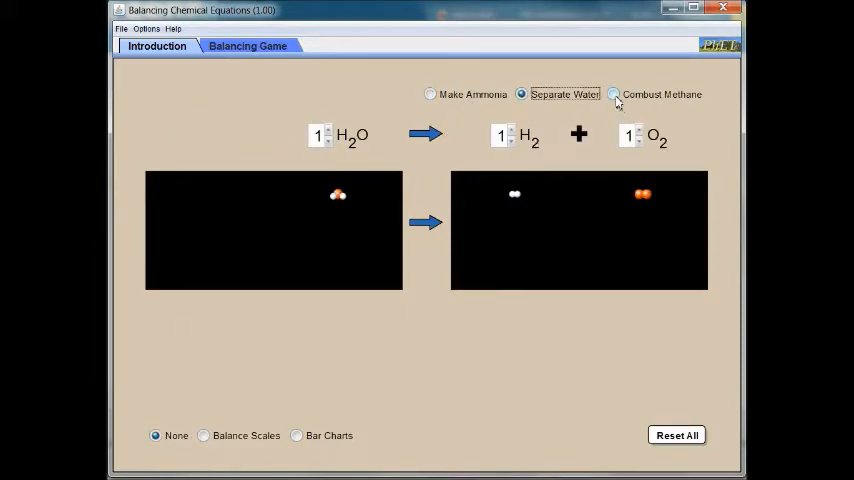
left_click(612, 94)
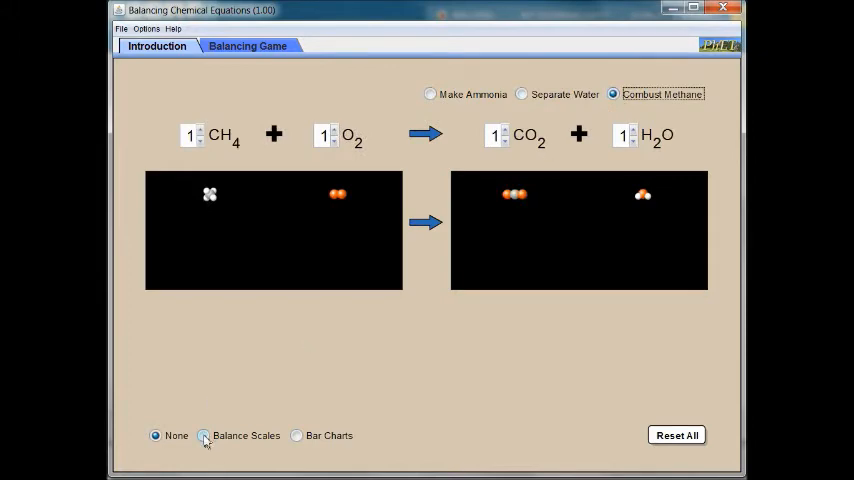
- Show balance scales and bar charts for methane combustion, set O2 to 2 and adjust the water coefficient
left_click(204, 436)
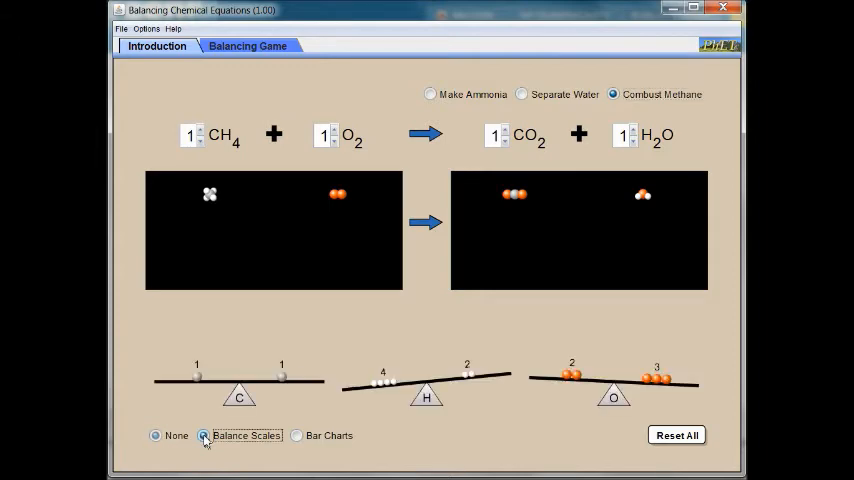
left_click(296, 436)
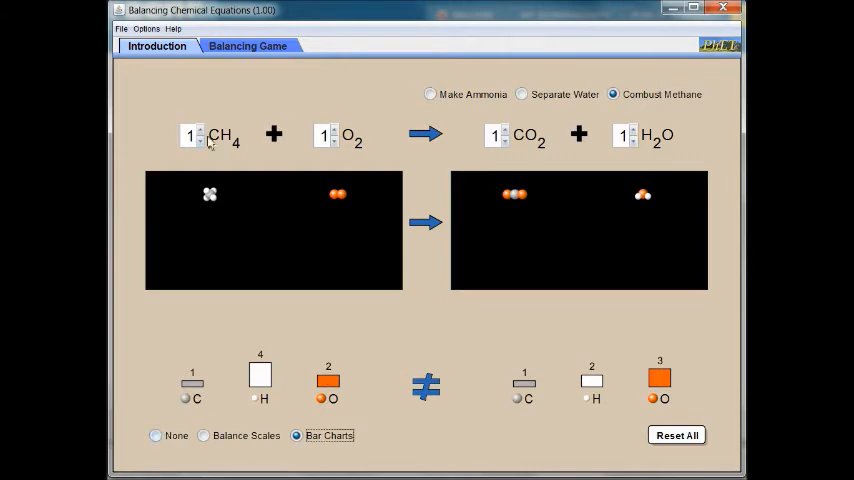
left_click(332, 130)
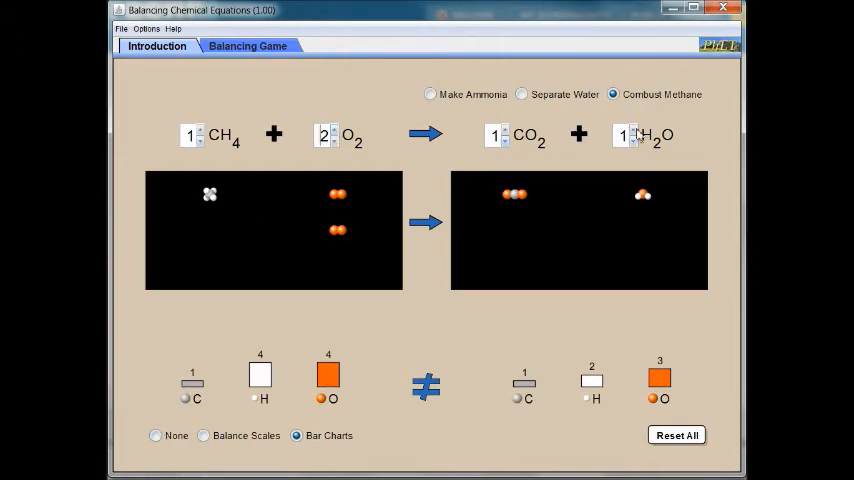
left_click(632, 130)
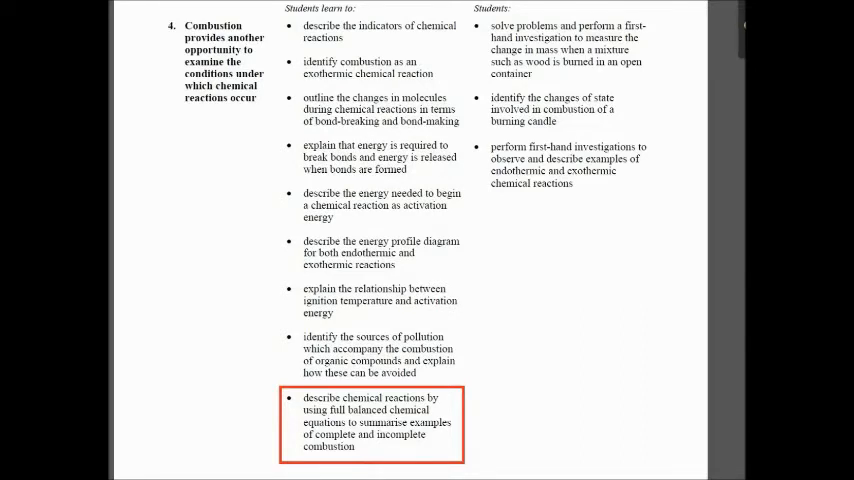
scroll("down", 3)
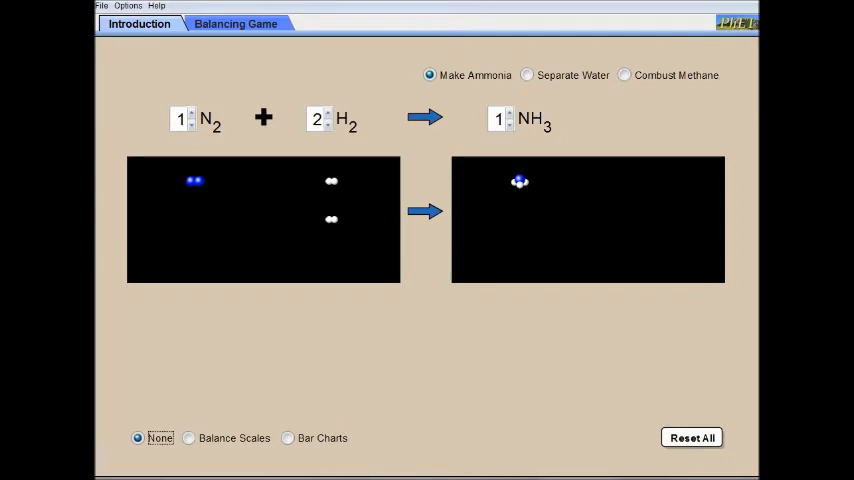
mouse_move(188, 438)
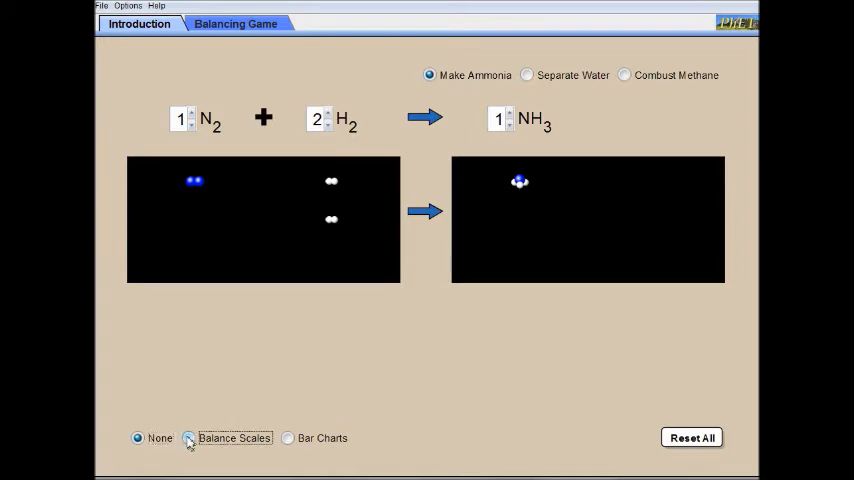
- Show balance scales for the ammonia reaction and balance it as 1 N2 + 3 H2 → 2 NH3
left_click(188, 438)
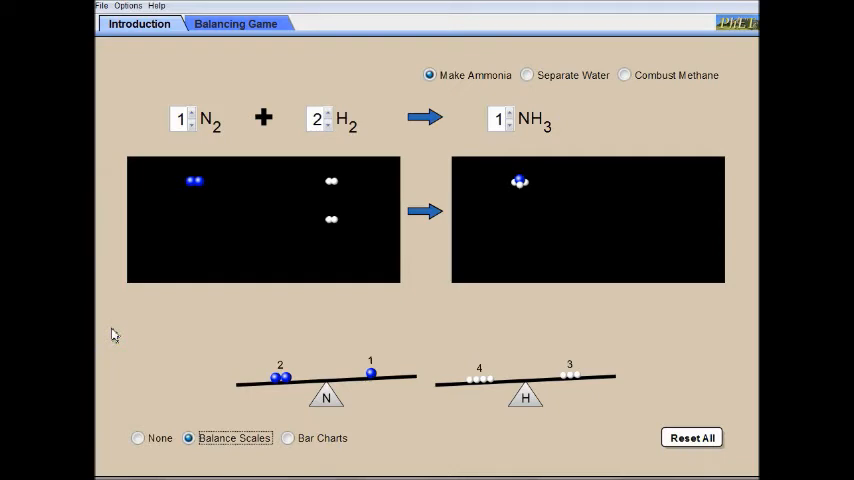
mouse_move(288, 204)
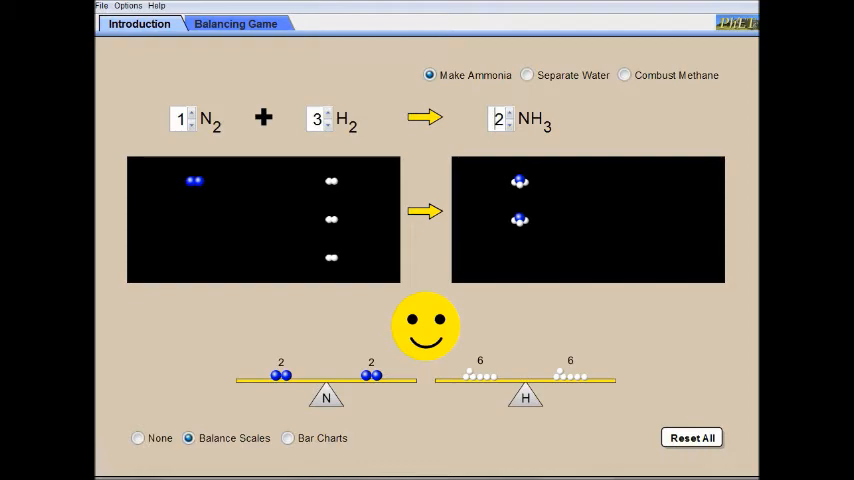
left_click(236, 24)
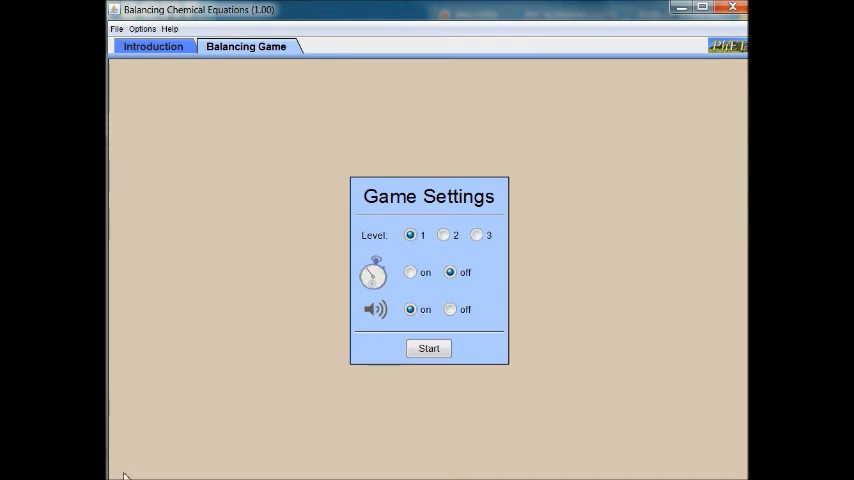
- Play the level 1 game, checking and retrying equations through to a perfect 10 out of 10
left_click(428, 348)
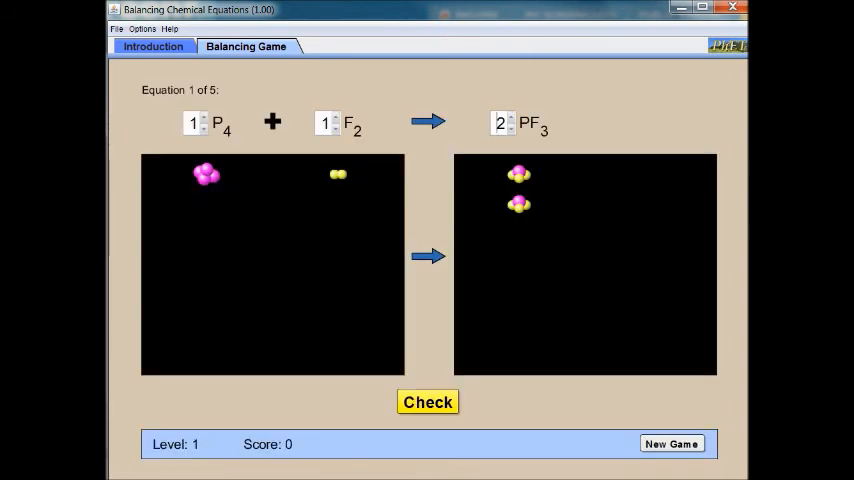
mouse_move(378, 408)
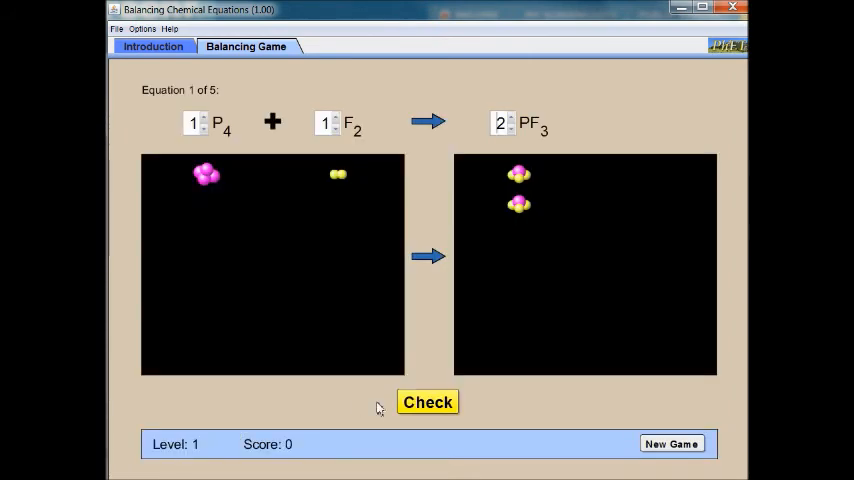
left_click(428, 402)
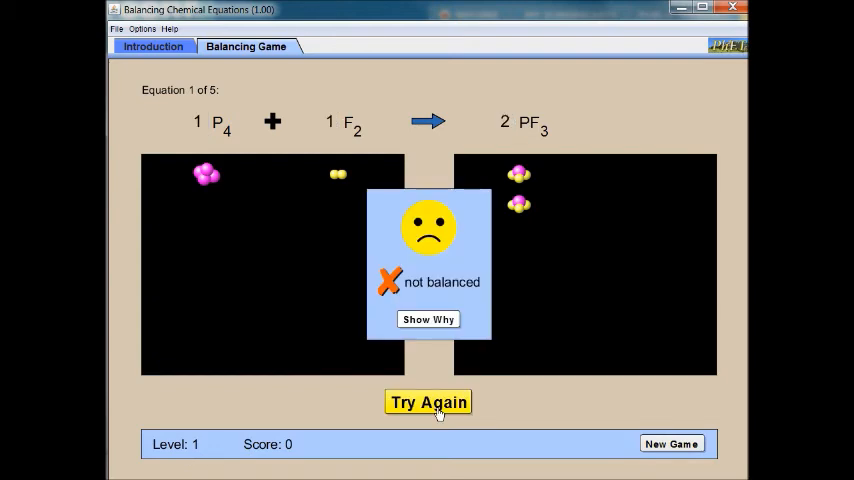
left_click(428, 320)
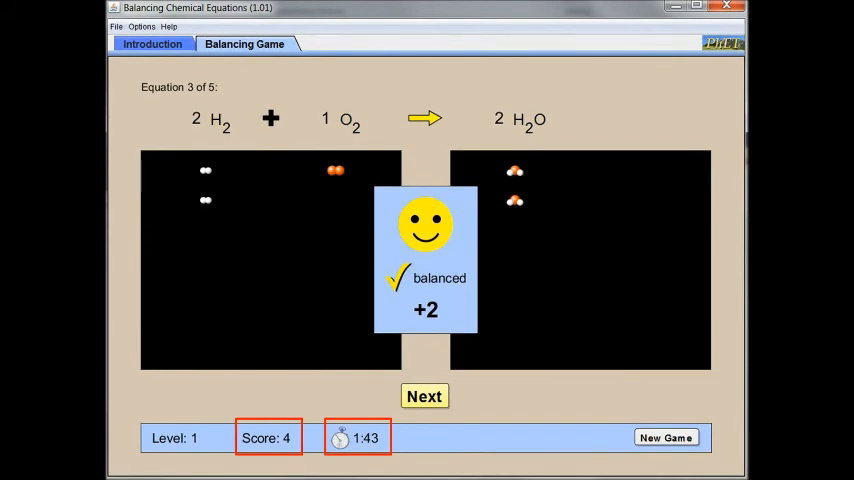
left_click(424, 396)
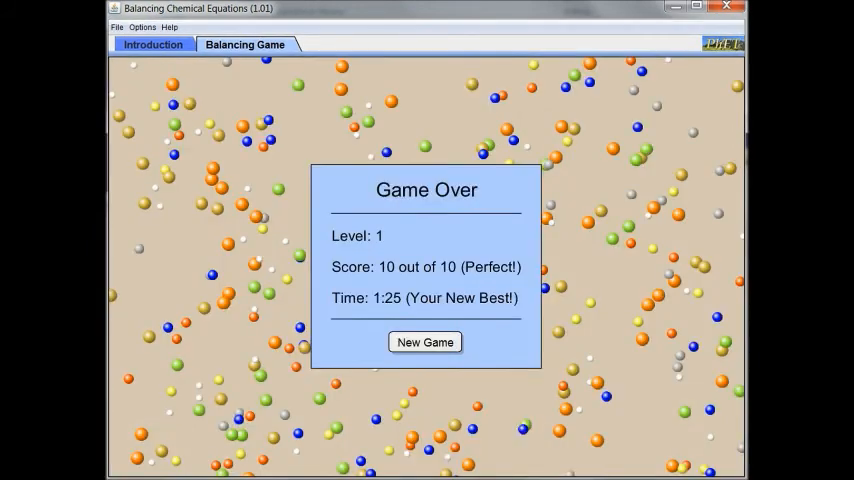